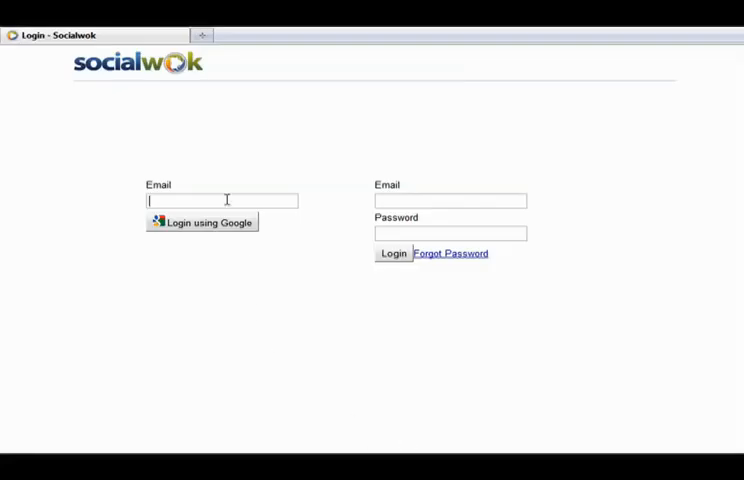
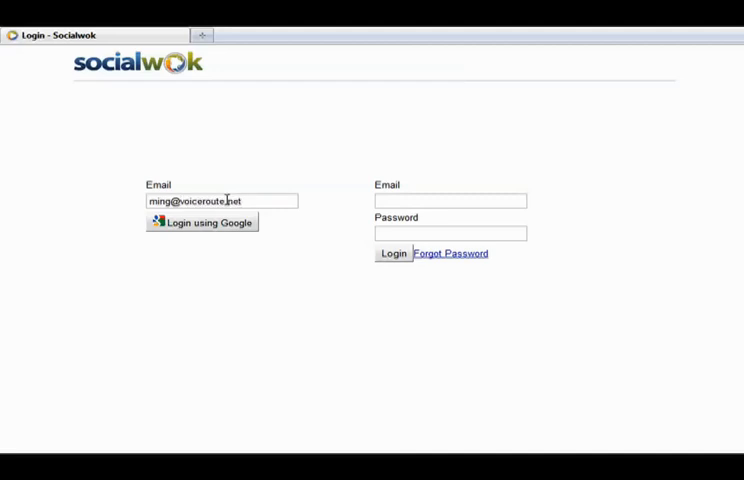
click(201, 222)
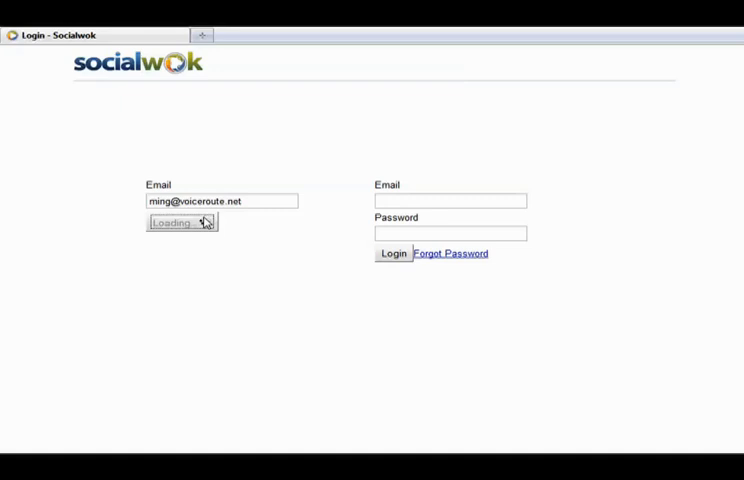
mouse_move(677, 305)
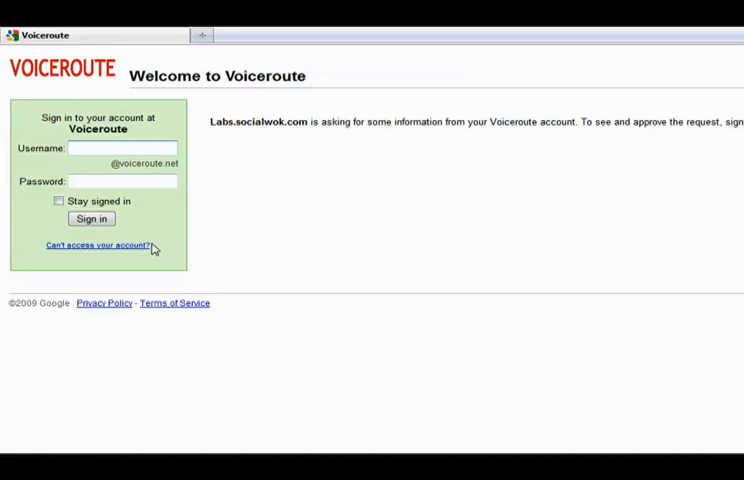
Sign in as ming, leave the approval unremembered, and allow Socialwok access
text(ming)
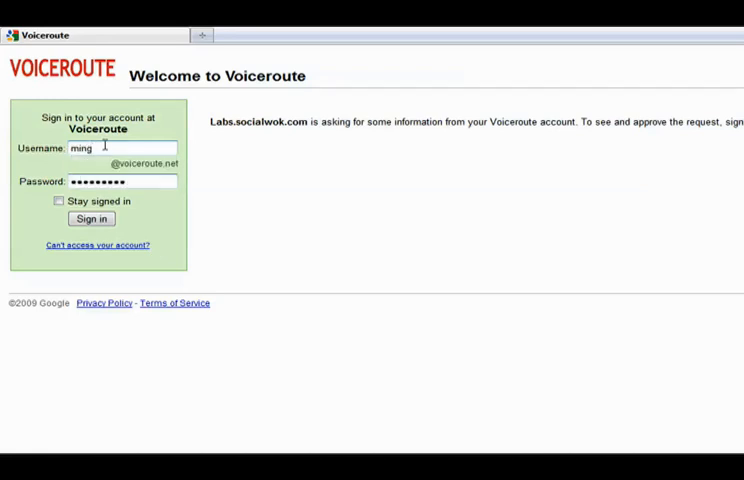
click(91, 218)
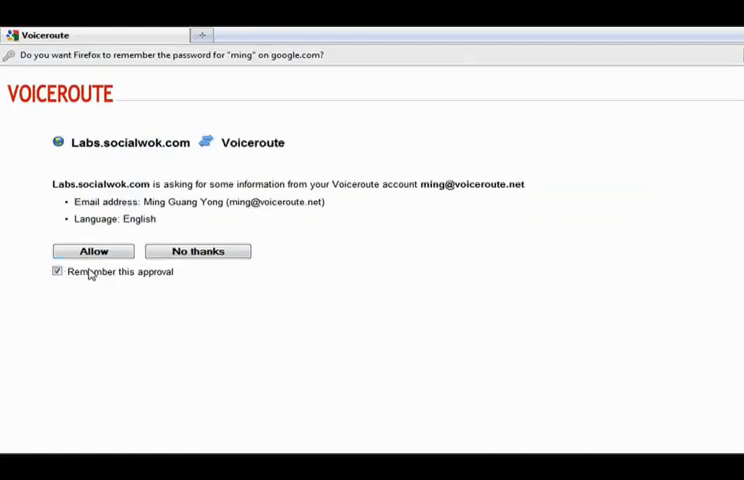
click(93, 251)
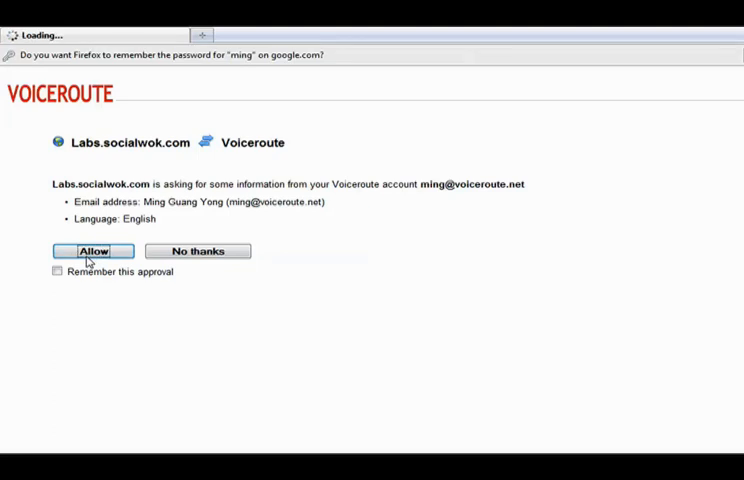
click(93, 250)
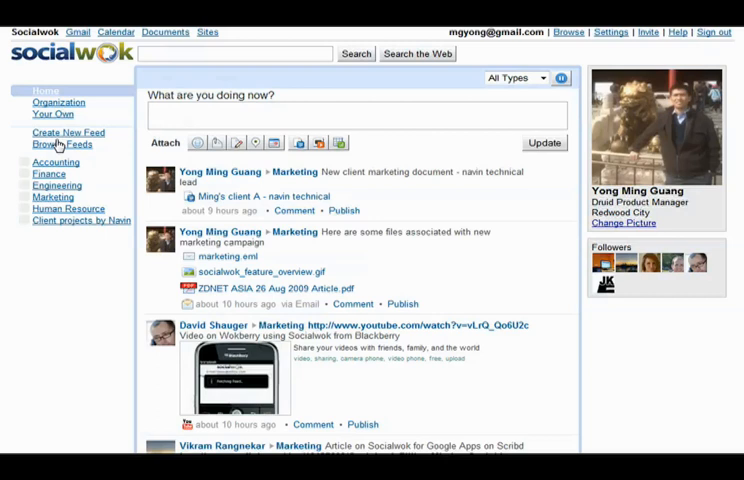
Start a new feed named 'Feed for socialwok tweets' described as 'Feed for tweeting'
click(68, 132)
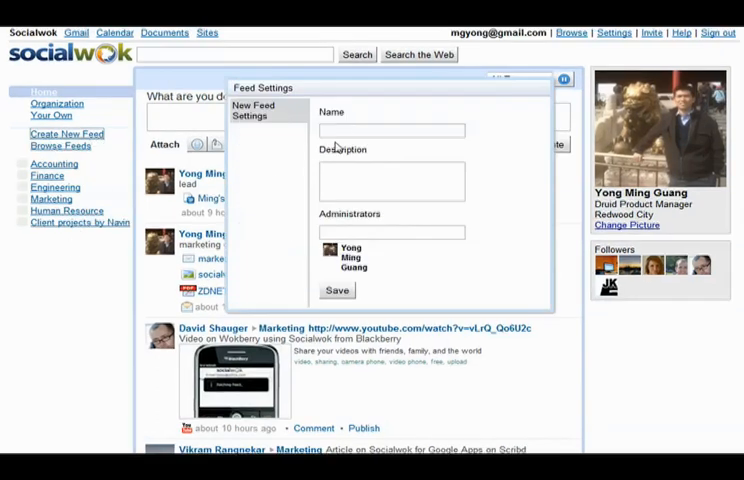
text(Feed for)
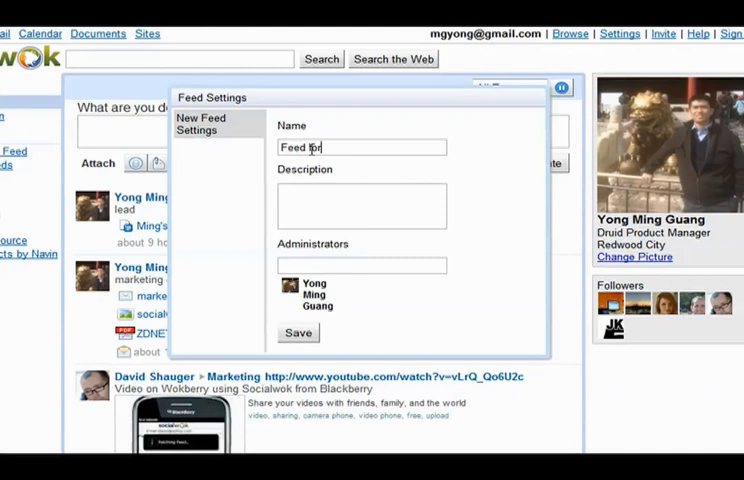
text(socialwok tweets)
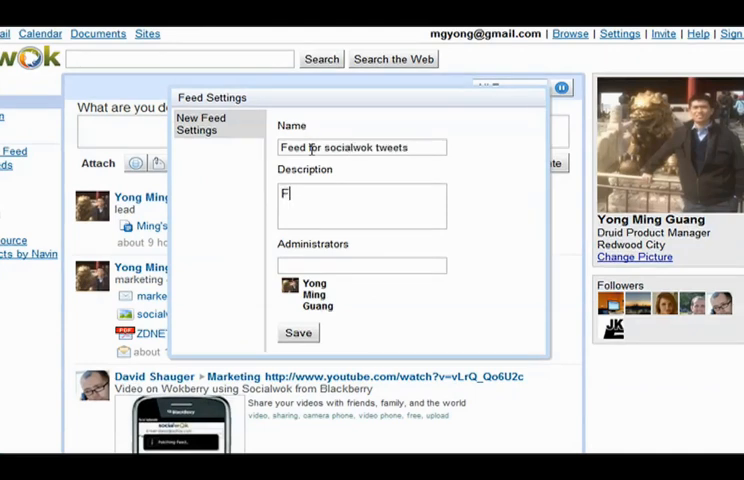
text(eed for tweeting)
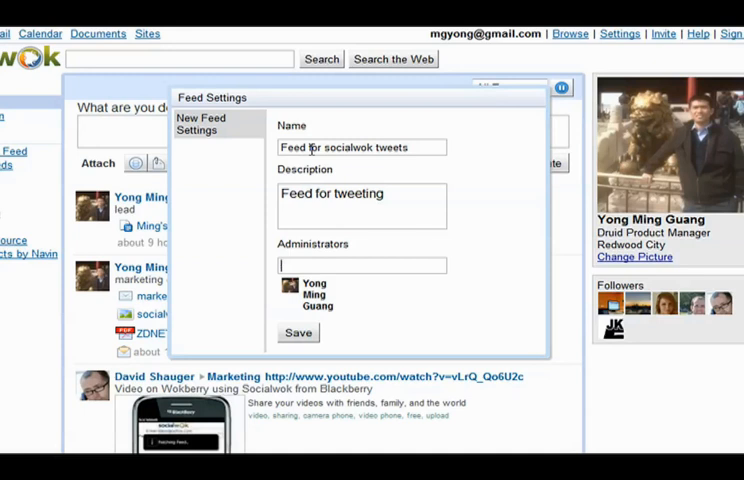
Add vikram and navin as feed administrators and save the feed
text(vikram)
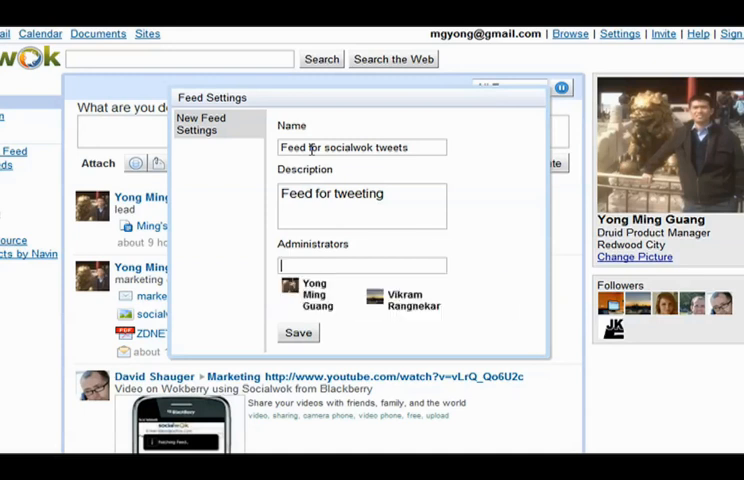
text(navin)
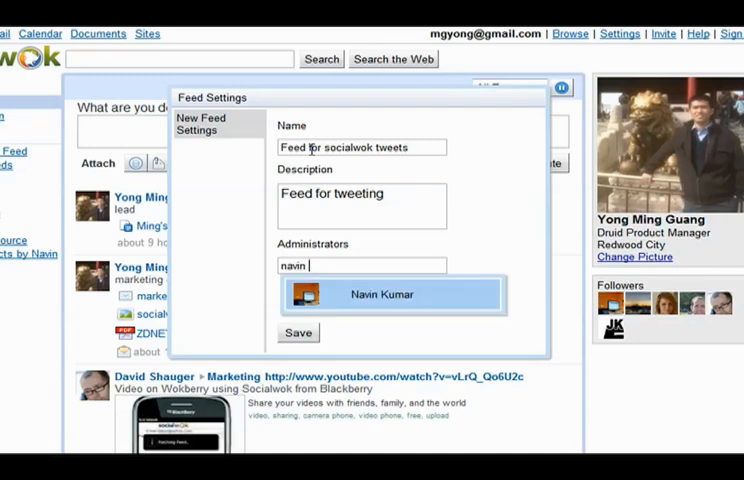
click(382, 294)
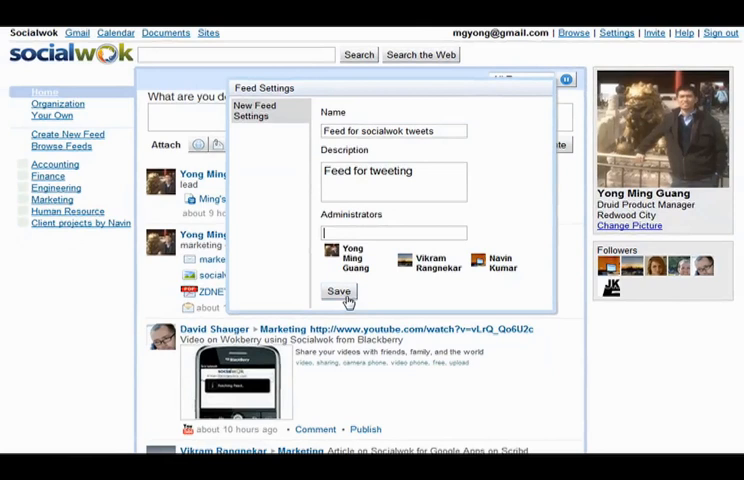
click(339, 291)
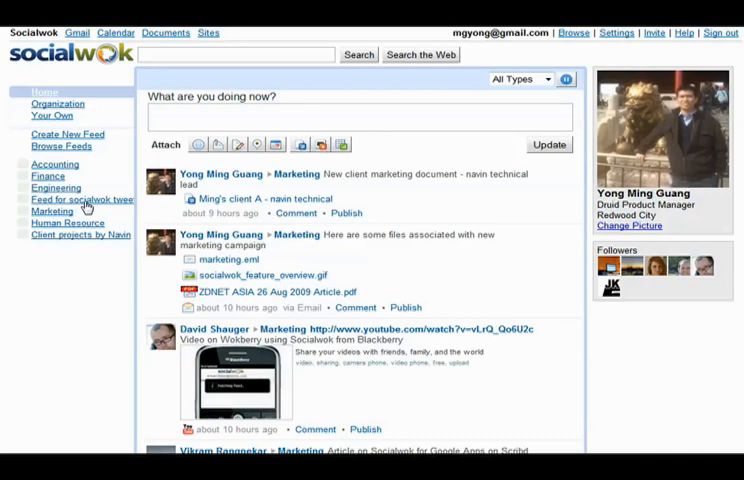
Open the new feed and set social-media.png as its picture
click(82, 199)
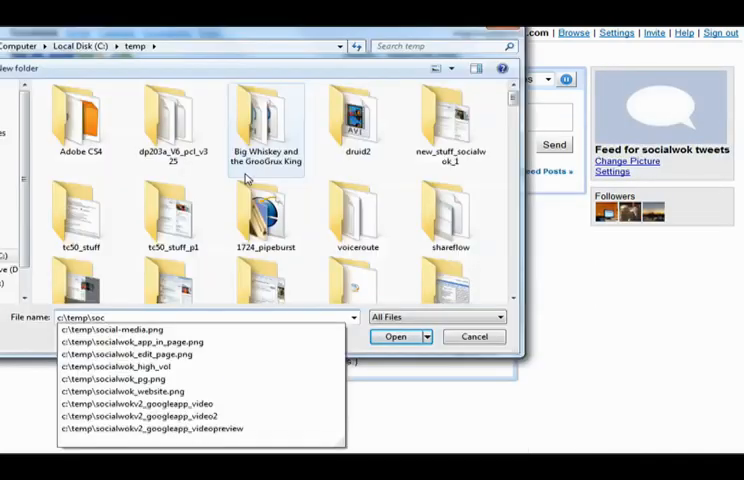
click(397, 336)
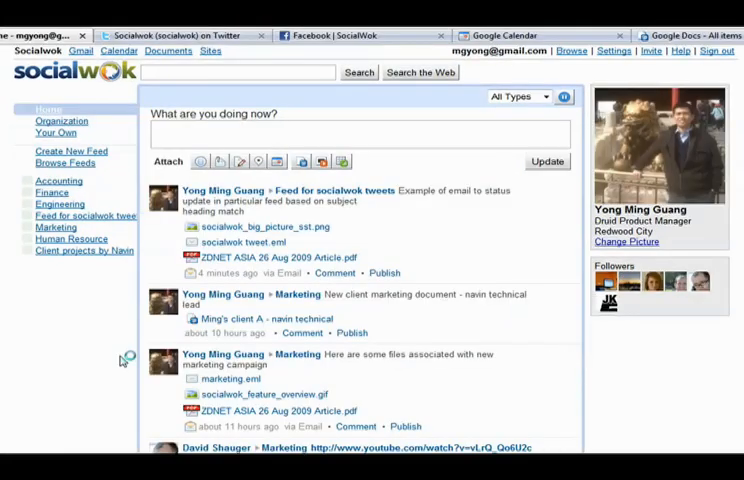
mouse_move(107, 295)
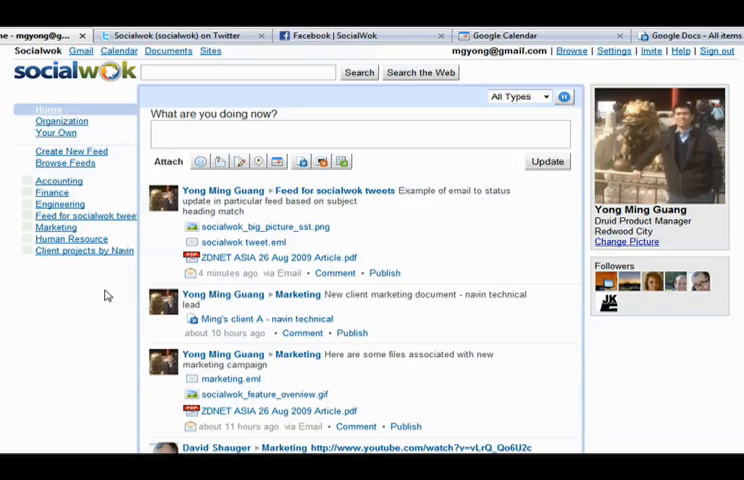
click(84, 216)
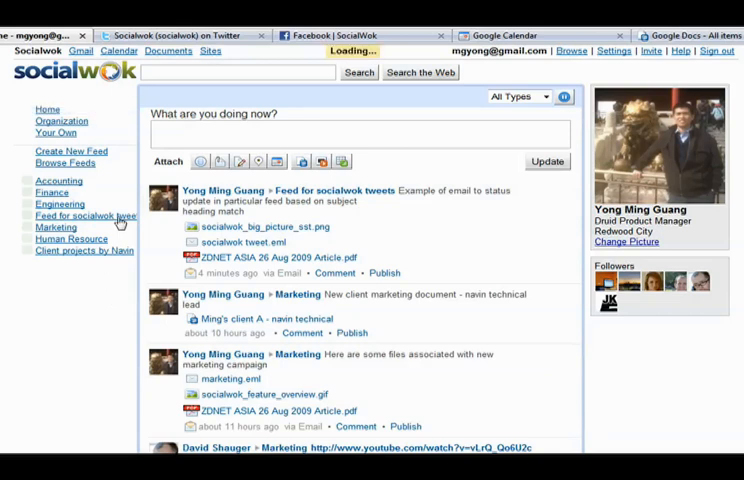
click(85, 215)
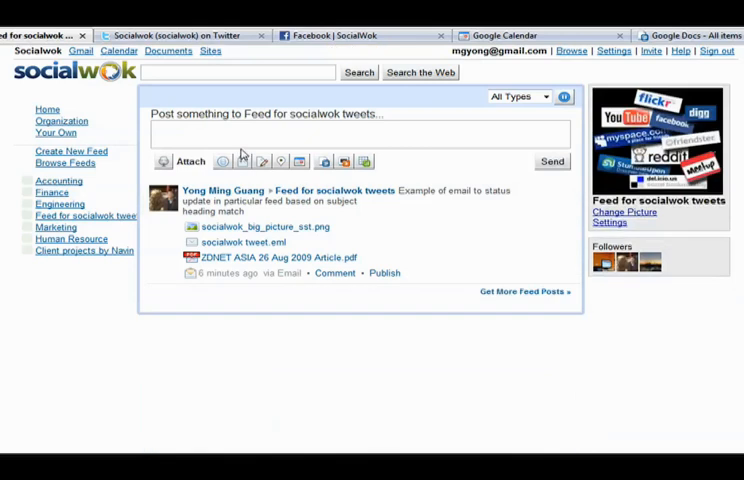
text(Get)
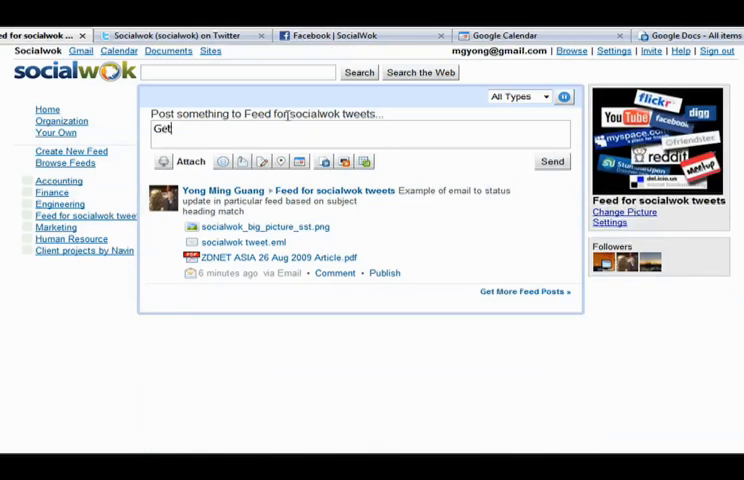
text(Getting excited Socialwok for Google Apps demo at 1st SG-GTUG meetup @googlesg http://www.facebook.com/event.php?eid=152727397208)
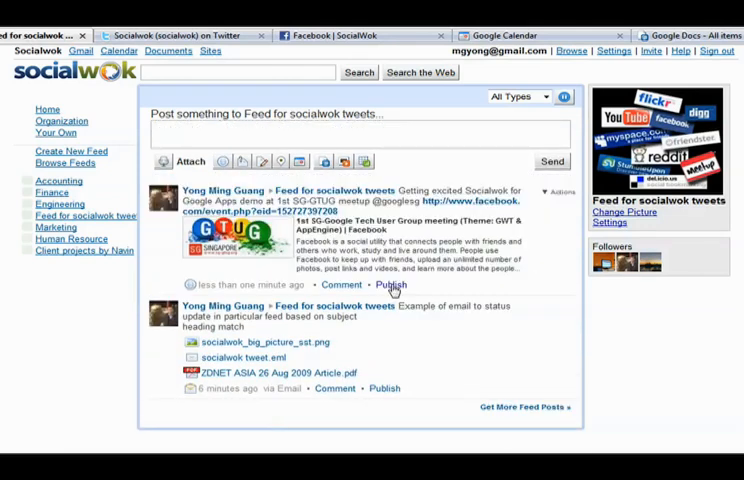
Open the meetup post's Publish To options and return to Socialwok from Twitter
click(391, 285)
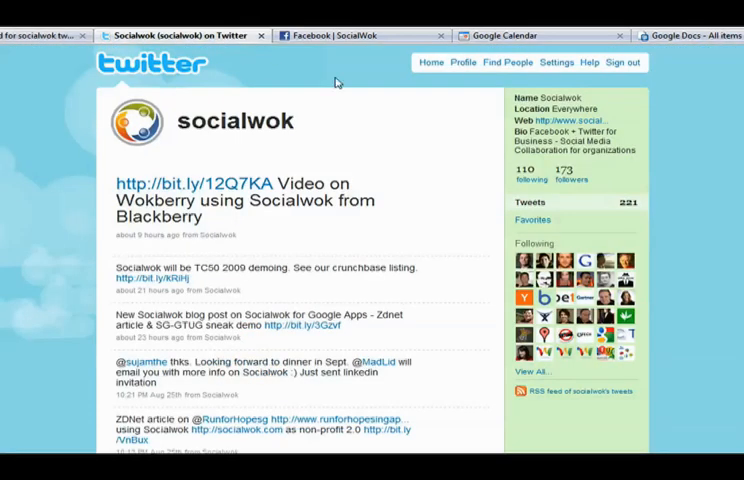
click(462, 61)
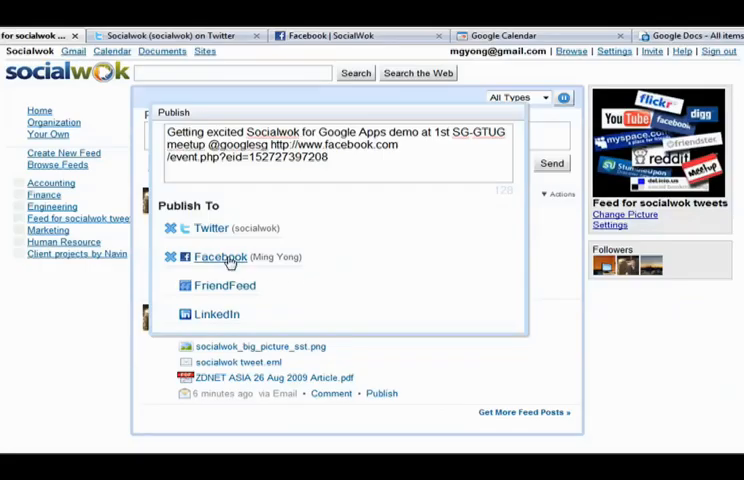
Publish the meetup post to the SocialWok Facebook page and view it on Facebook
click(220, 257)
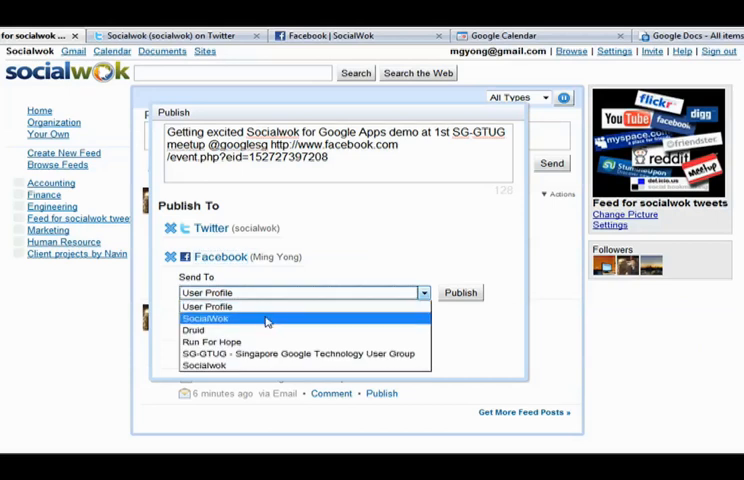
click(206, 318)
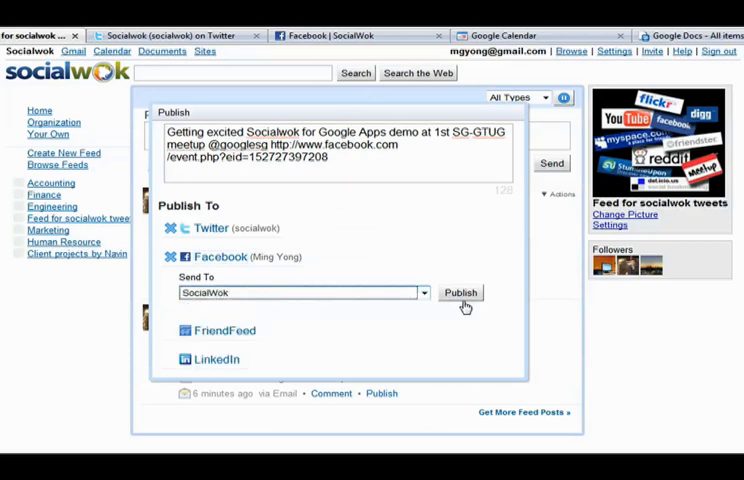
click(460, 292)
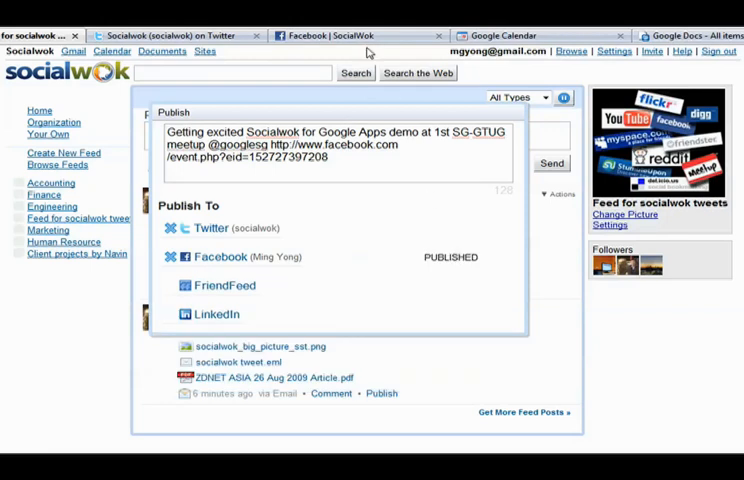
click(350, 35)
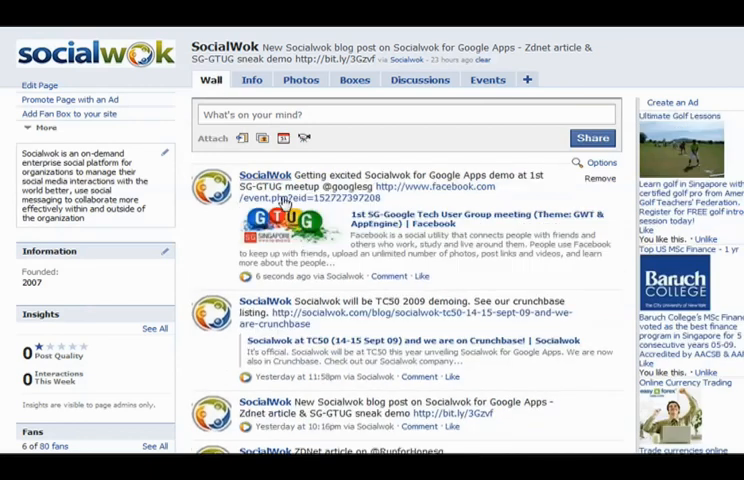
mouse_move(528, 232)
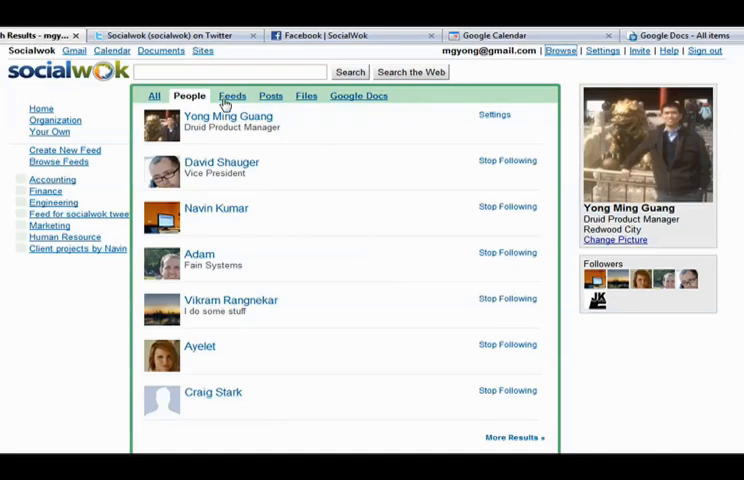
Browse the Feeds, Files and Google Docs listings, then return Home
click(231, 95)
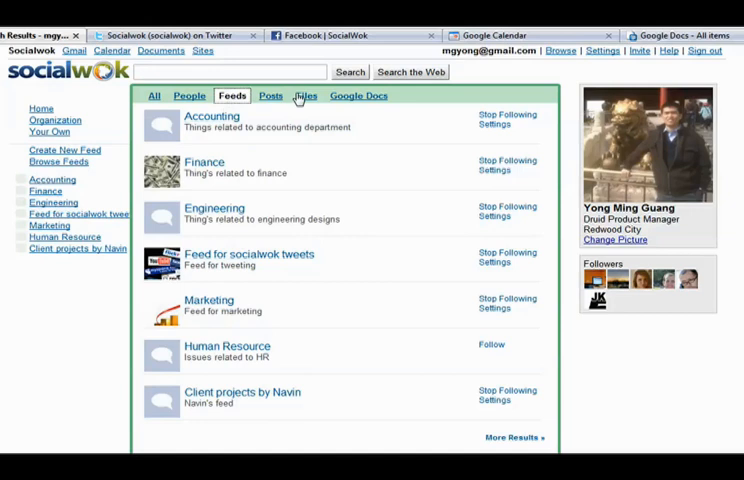
click(305, 95)
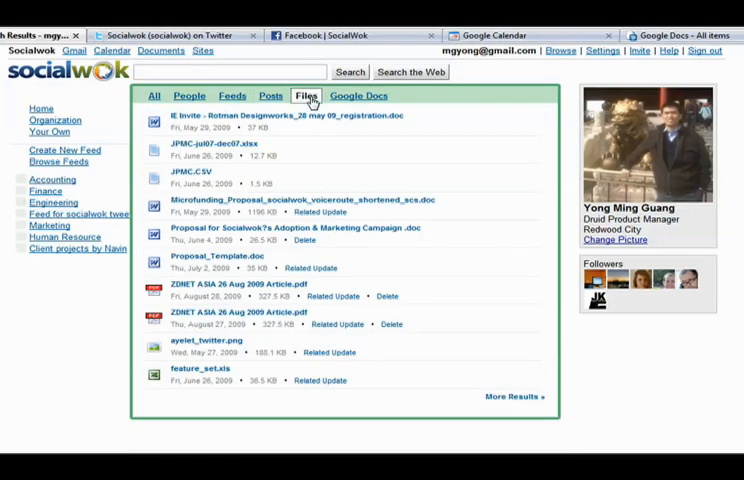
click(358, 95)
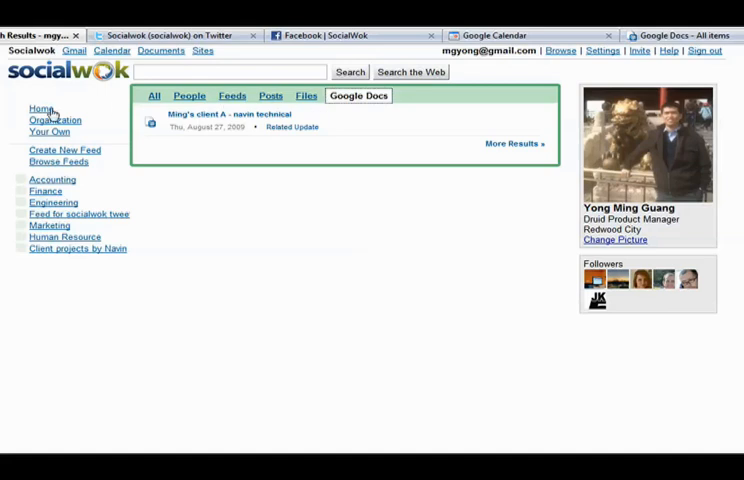
click(40, 108)
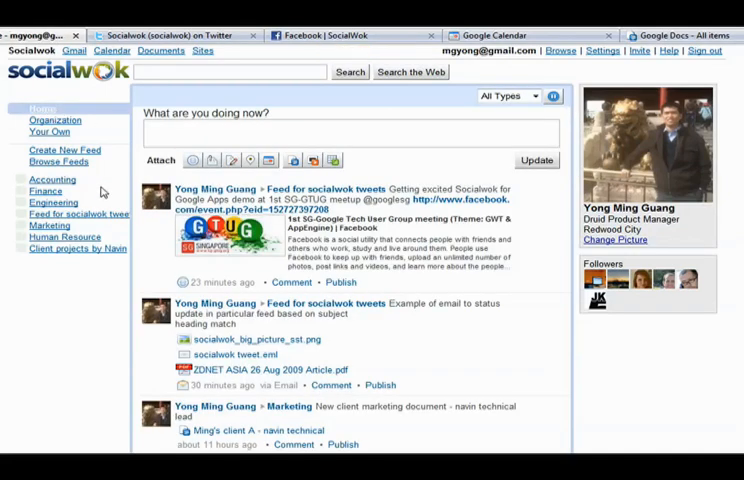
mouse_move(132, 260)
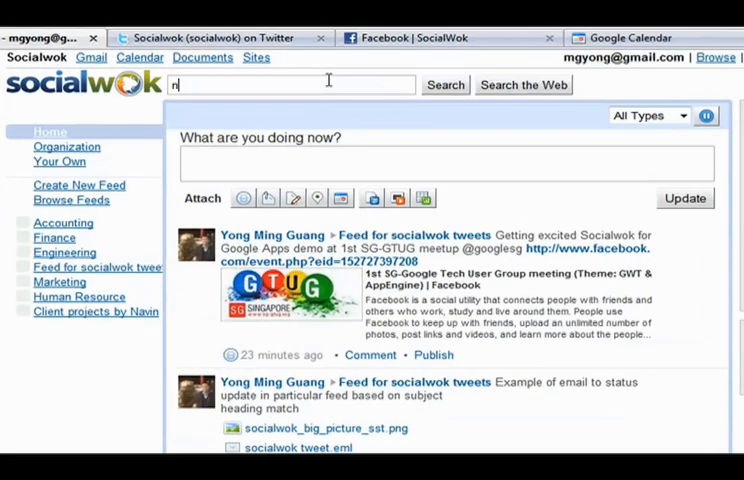
Search for navin, then go back to the home feed
text(avin)
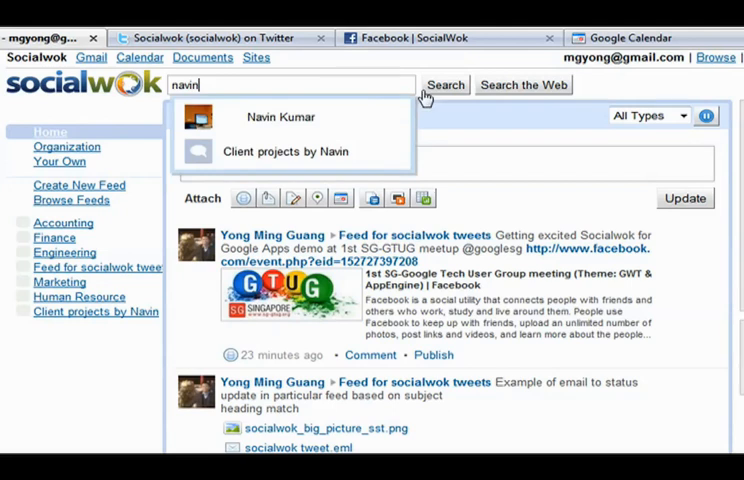
click(445, 84)
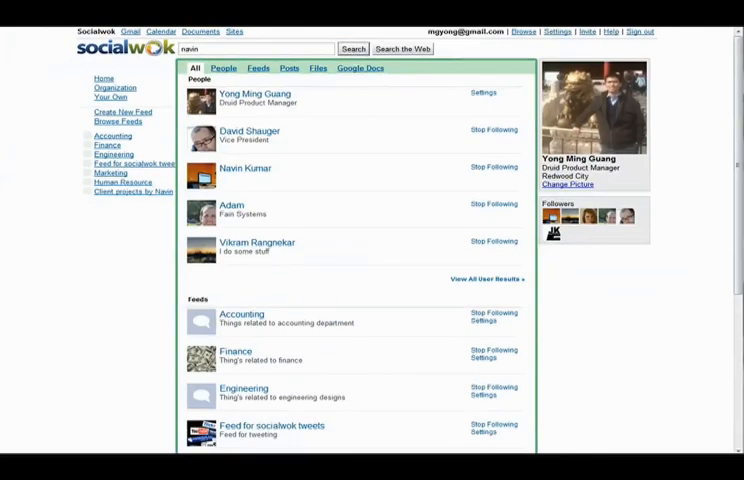
click(352, 48)
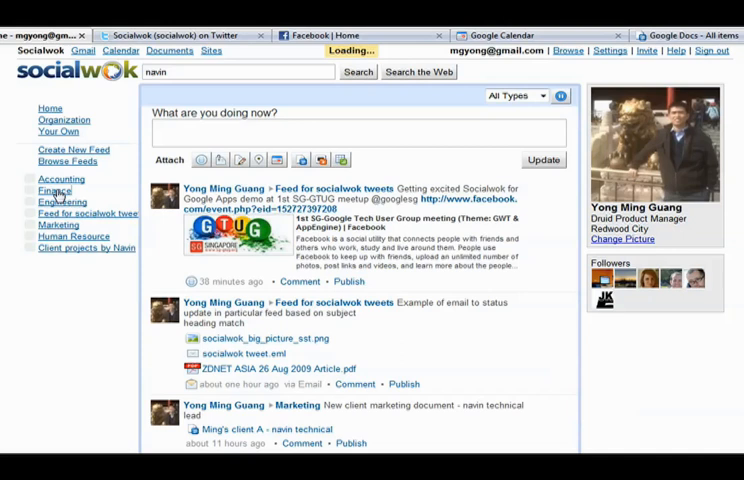
In the Finance feed, draft 'Organizing Finance meeting for 1st quarter results. Pls RSVP' with an event
click(56, 191)
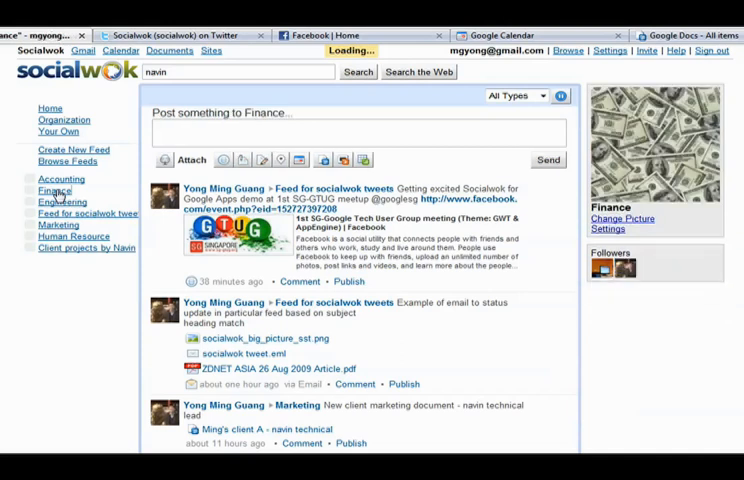
click(53, 190)
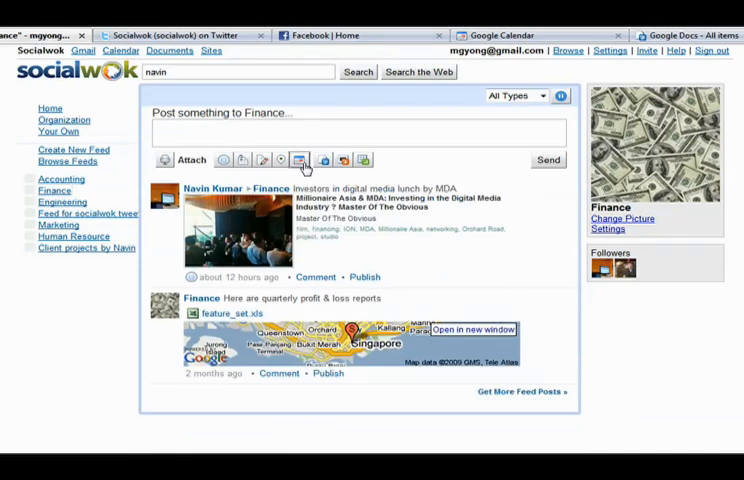
click(302, 160)
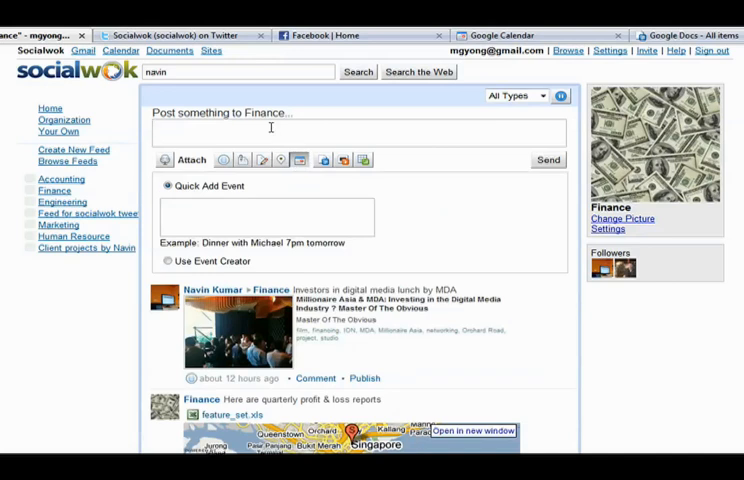
text(Organizing Finance meeting for 1st quarter results. Pls RSV)
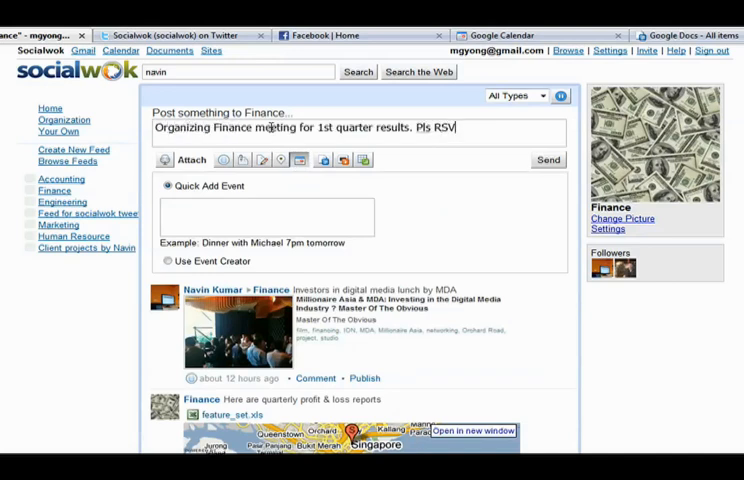
text(P)
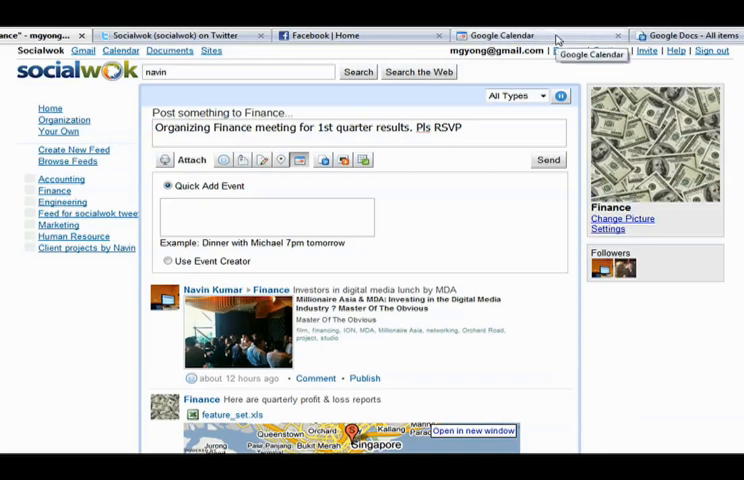
mouse_move(367, 189)
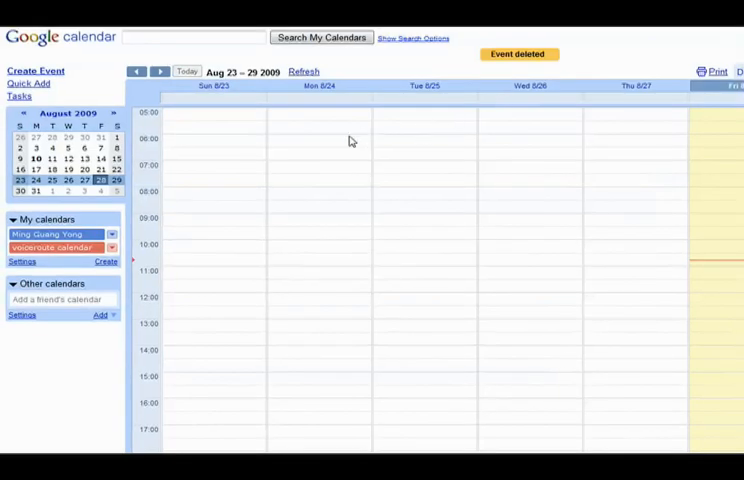
mouse_move(348, 398)
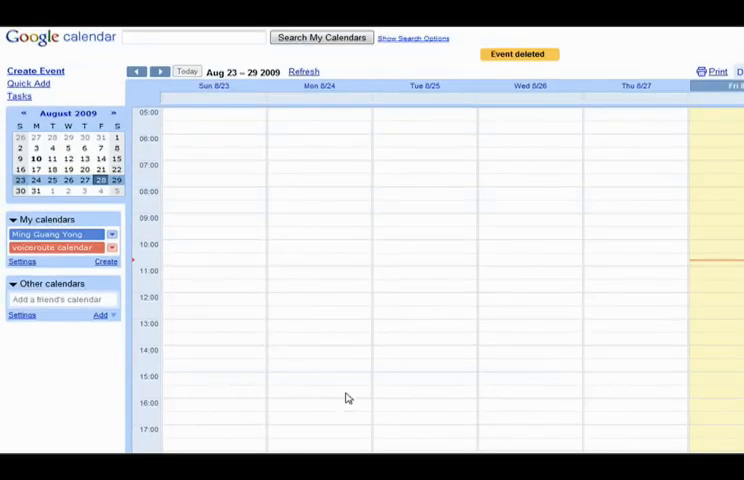
mouse_move(445, 55)
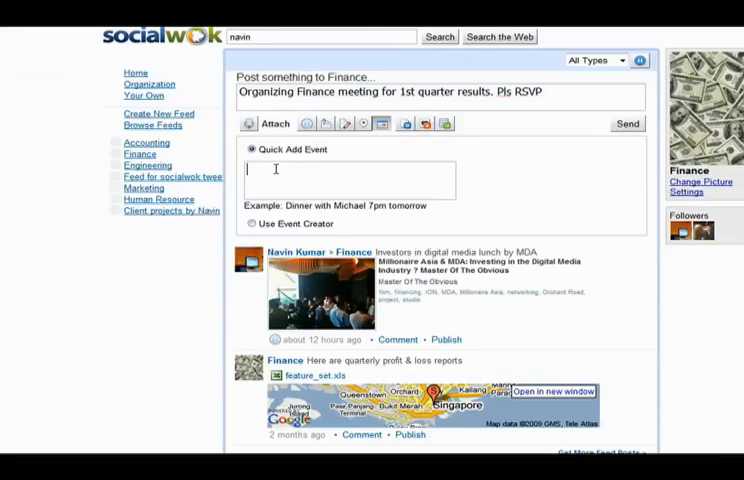
Quick-add the event for 24 Aug 2009, 1500 and send the Finance post
text(24 Aug 2009, 1500-1600)
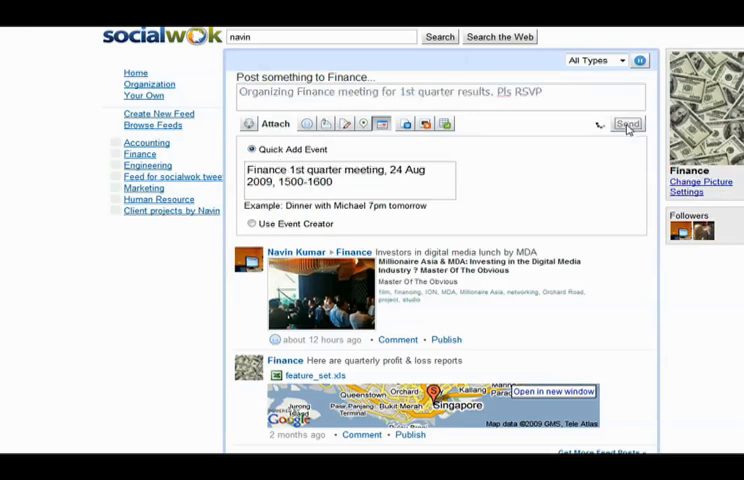
click(628, 124)
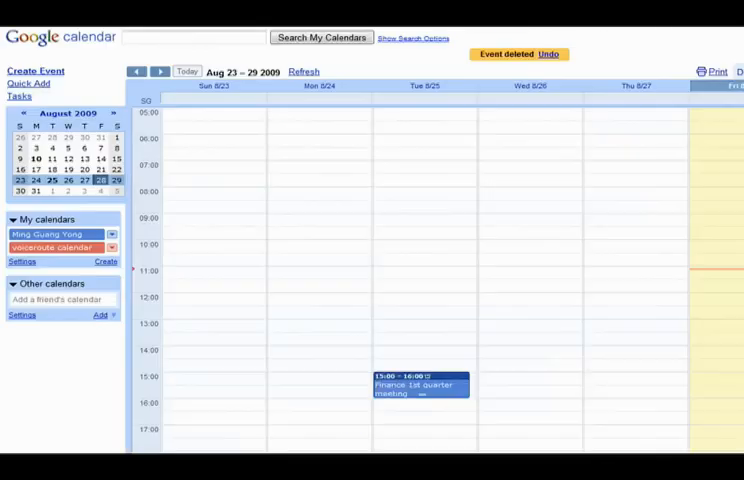
mouse_move(490, 398)
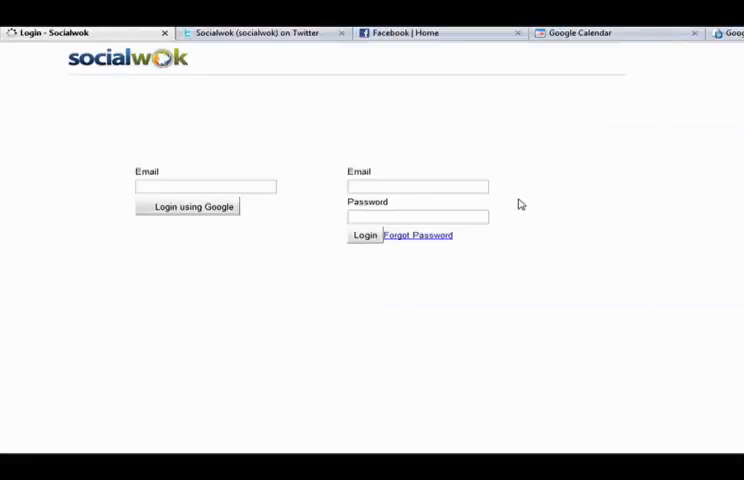
Return to the Google Calendar tab showing the Finance 1st quarter meeting at 15:00–16:00
click(363, 235)
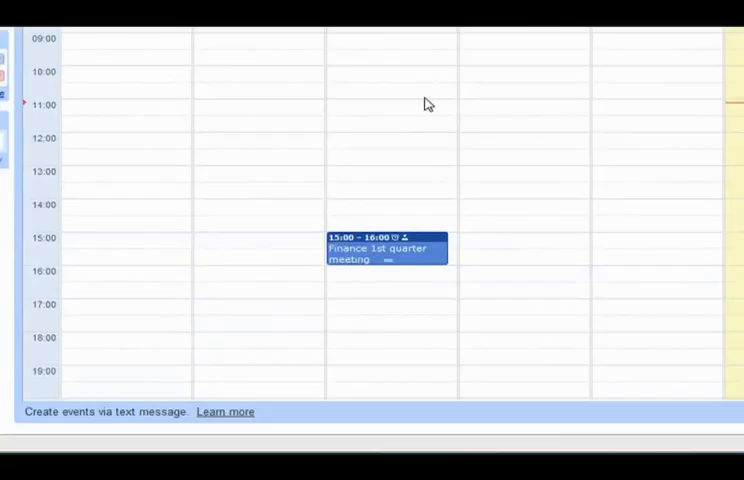
Return to the Socialwok home stream showing the Finance meeting post for Aug 25, 3–4 PM
click(380, 248)
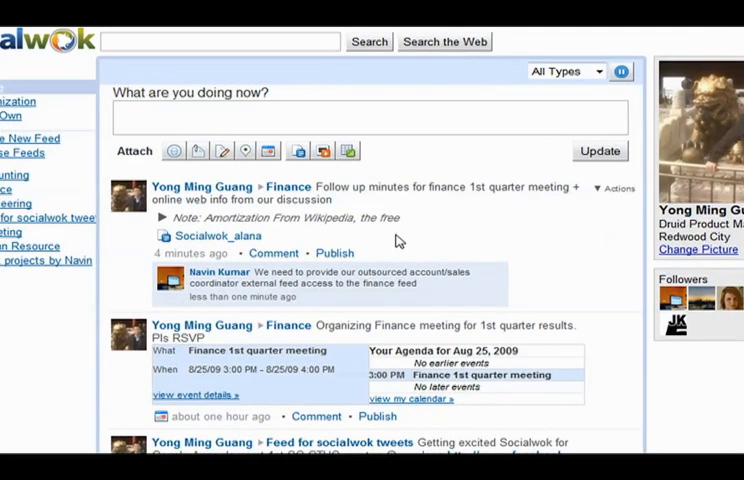
mouse_move(287, 228)
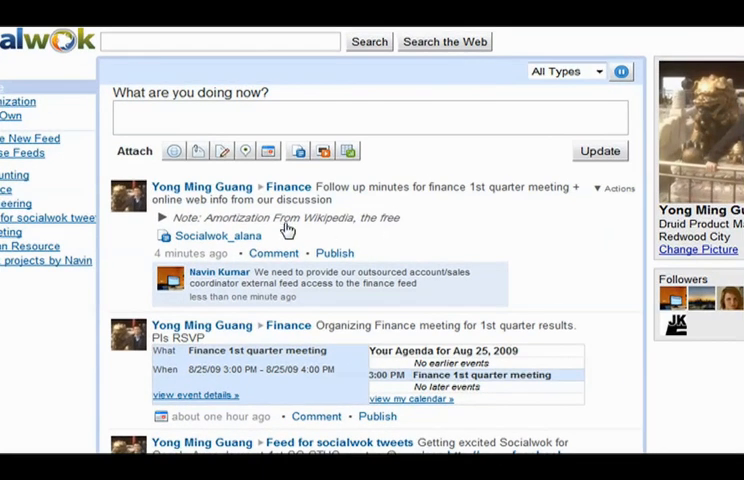
click(289, 187)
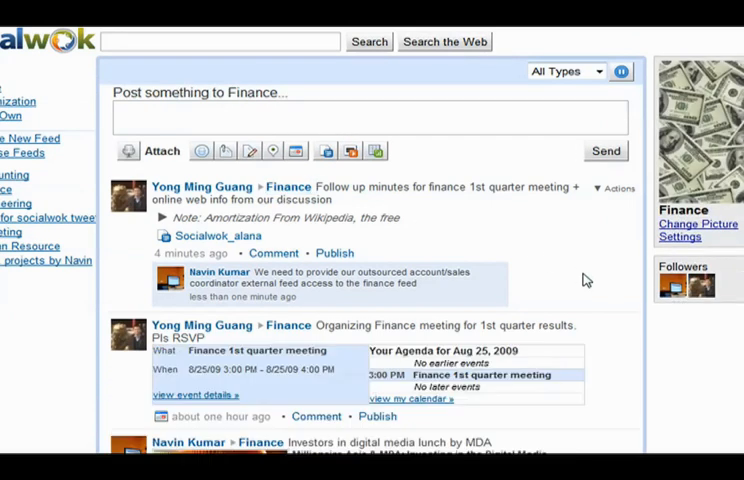
mouse_move(478, 291)
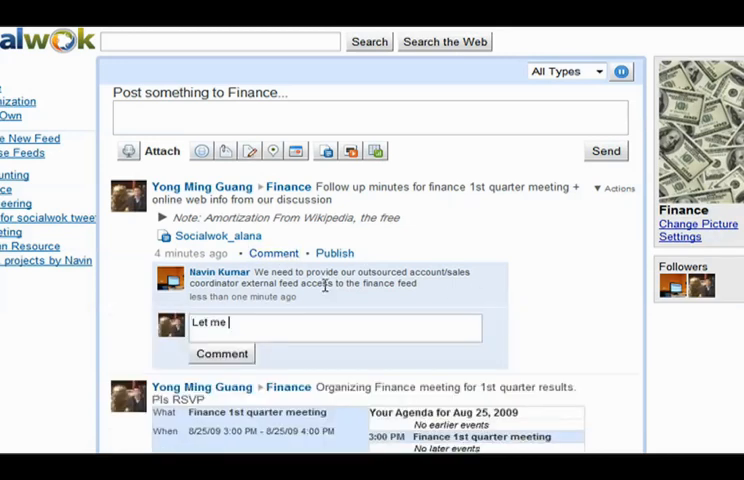
text(invite the external sales)
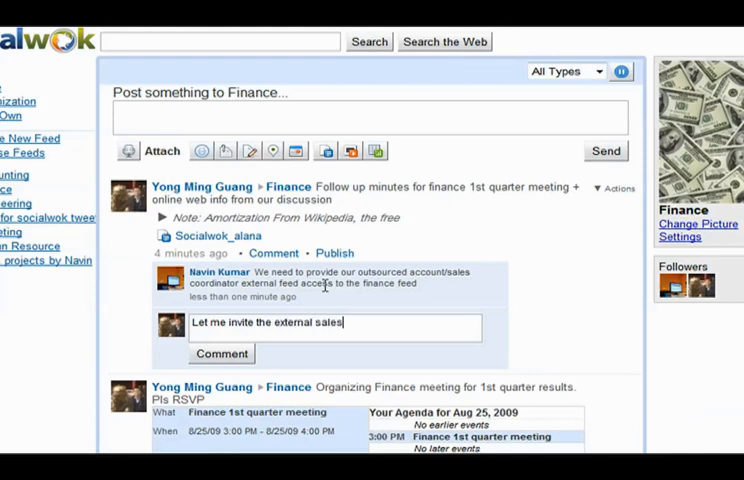
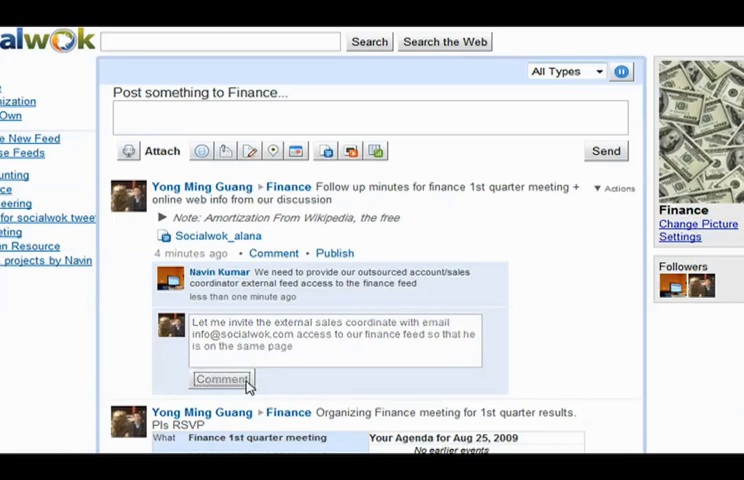
click(222, 378)
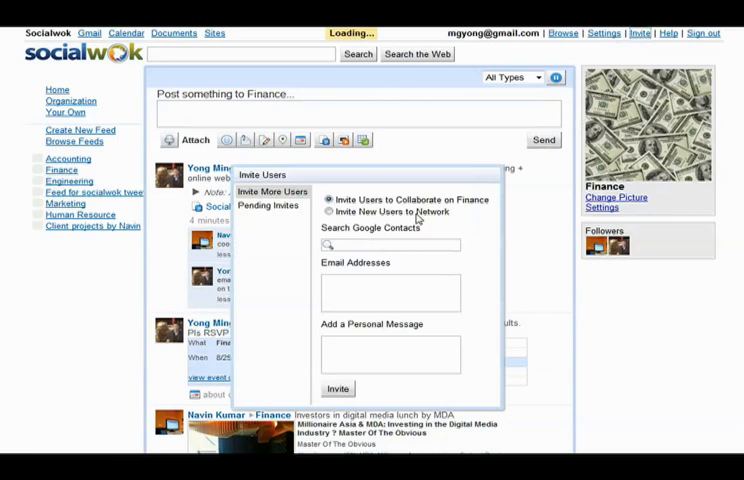
scroll(down, 3)
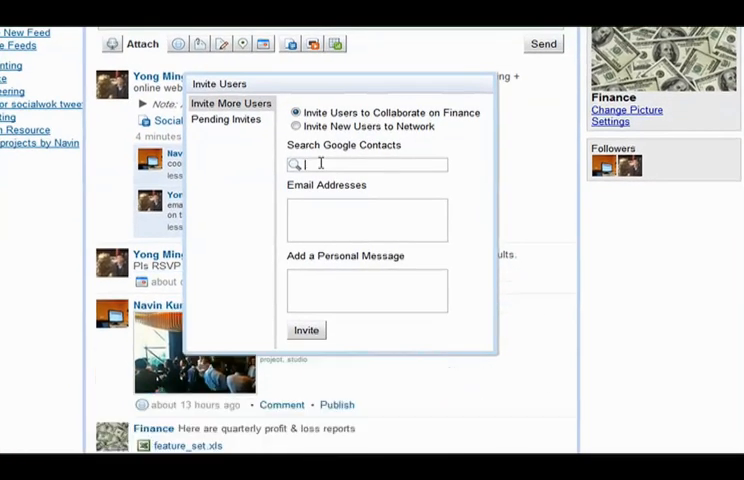
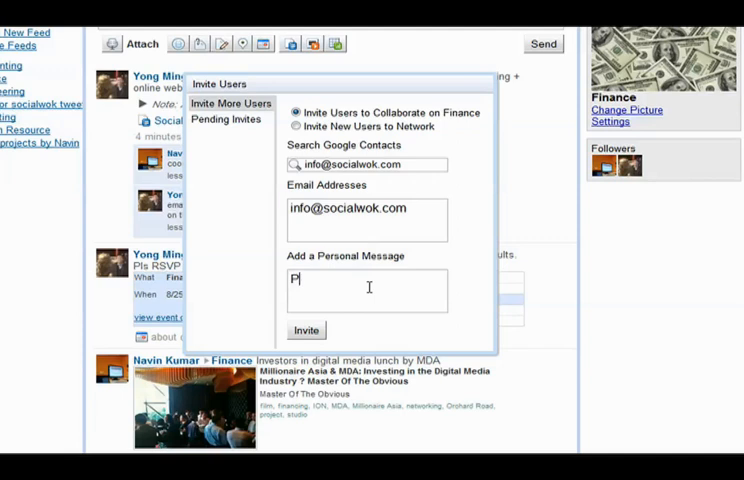
text(lease join the voiceroute finance feed ext)
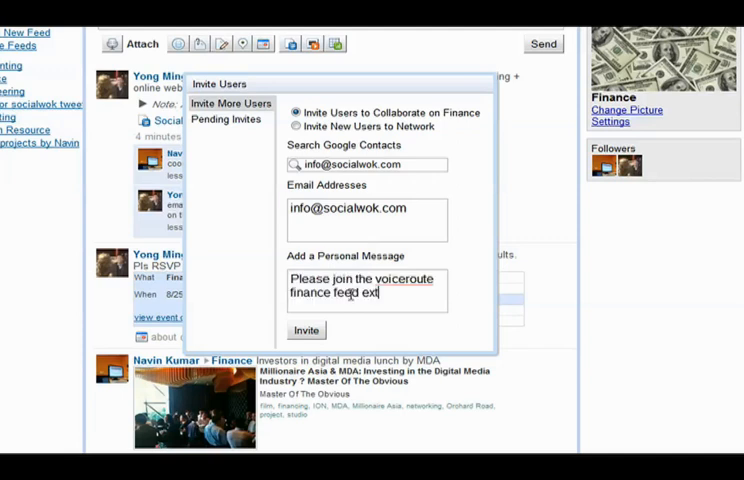
text(as)
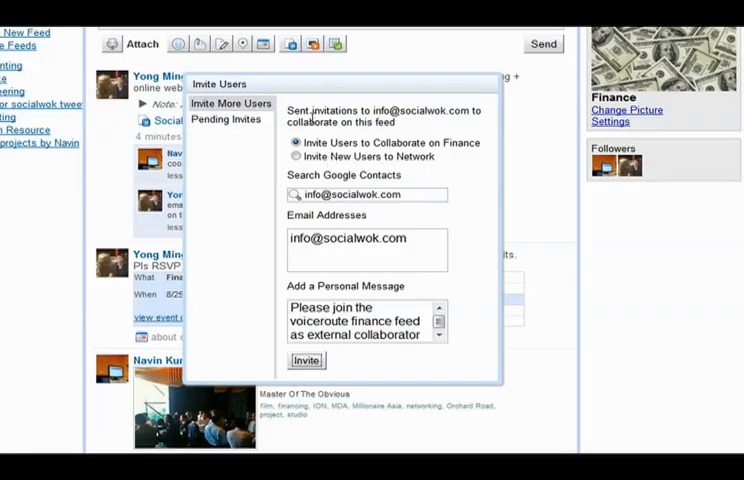
click(225, 119)
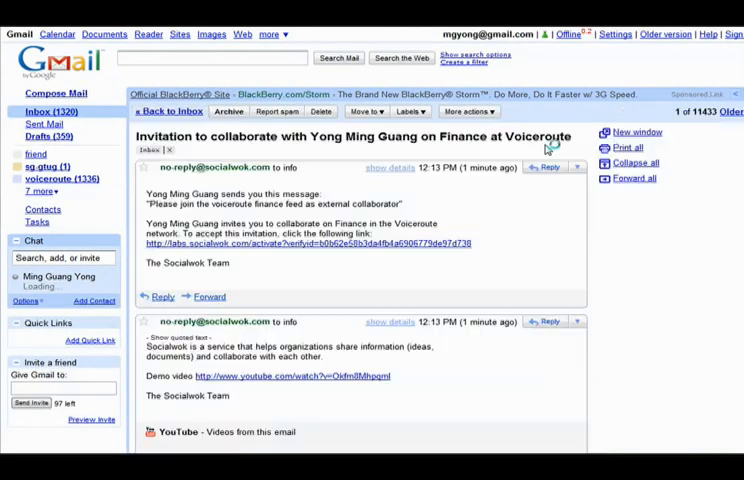
Follow the labs.socialwok.com activation link in the Gmail invitation email
scroll(down, 3)
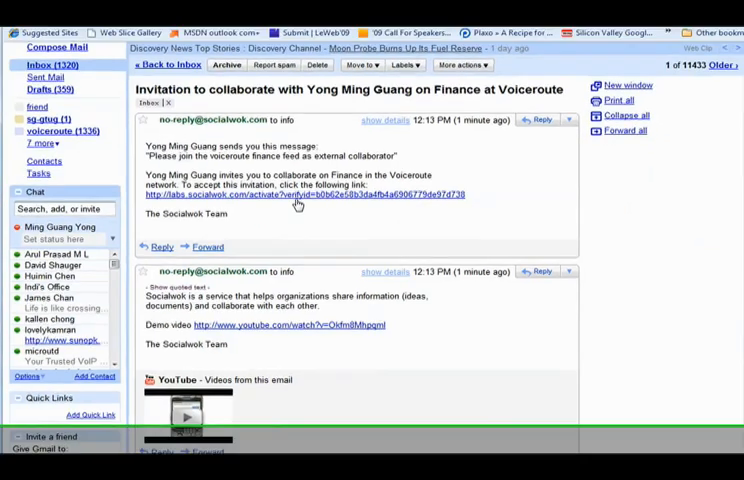
click(290, 194)
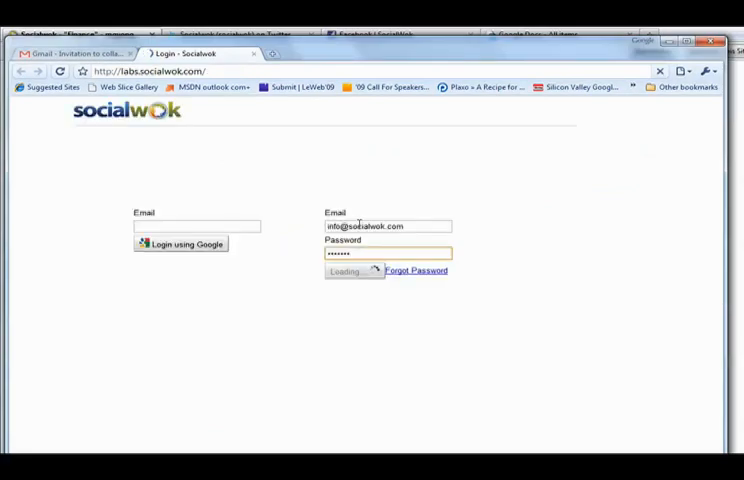
Log in as the invited account, go fullscreen, and start a reply with 'I am'
click(342, 271)
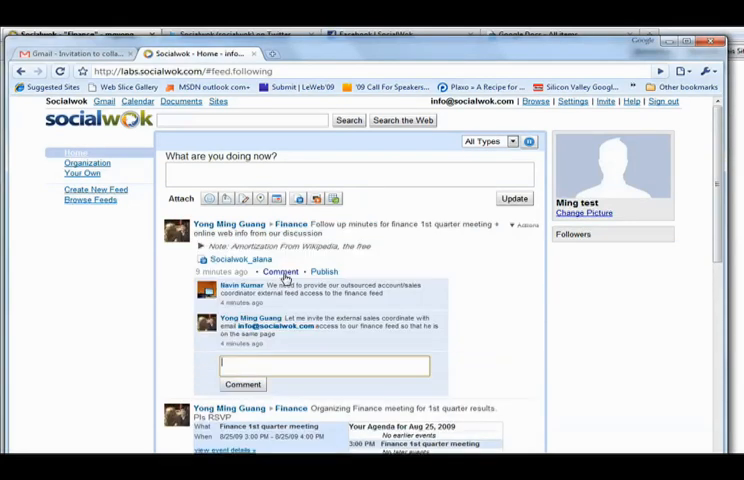
key(F11)
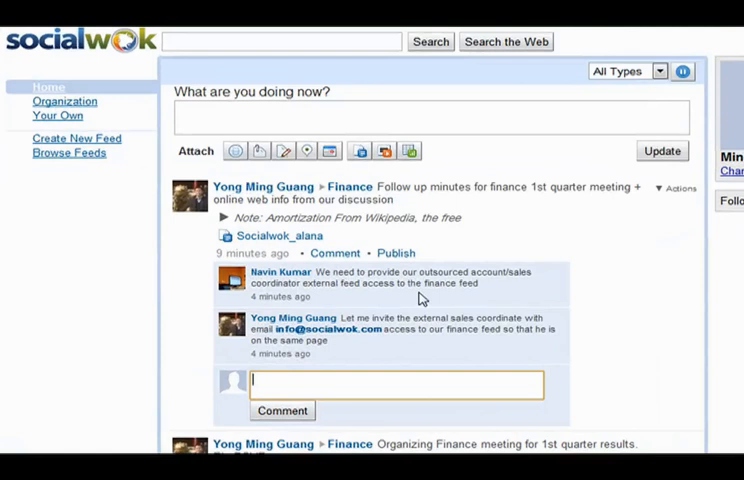
text(I am)
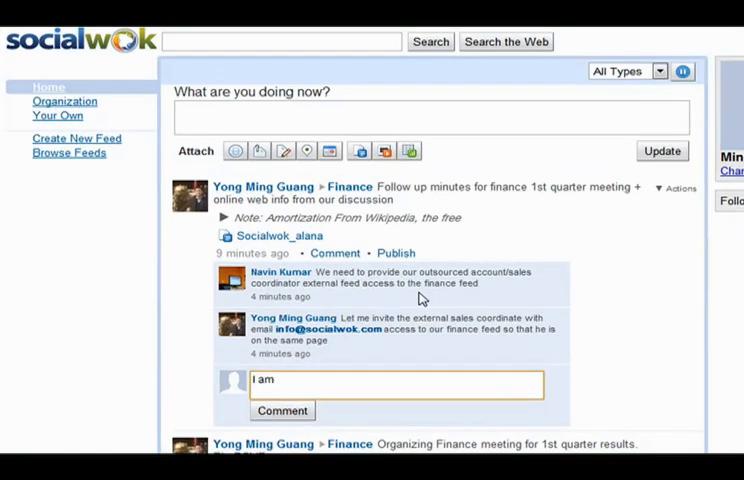